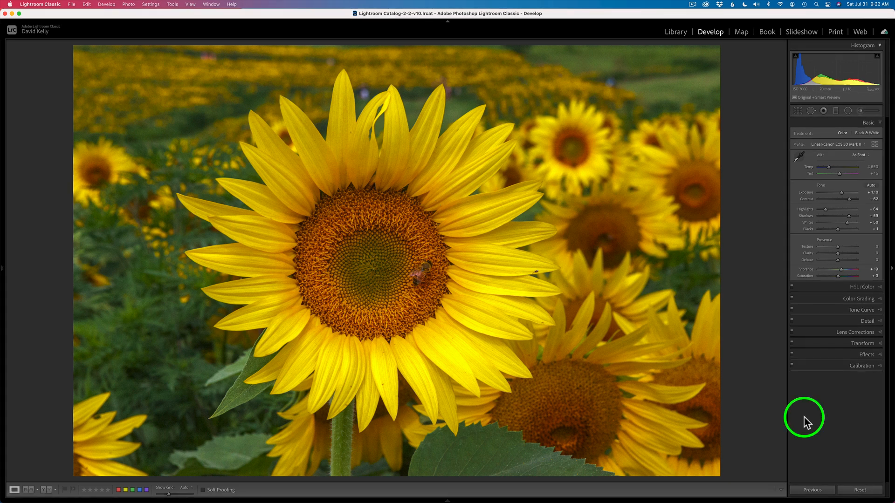
pyautogui.moveTo(866, 322)
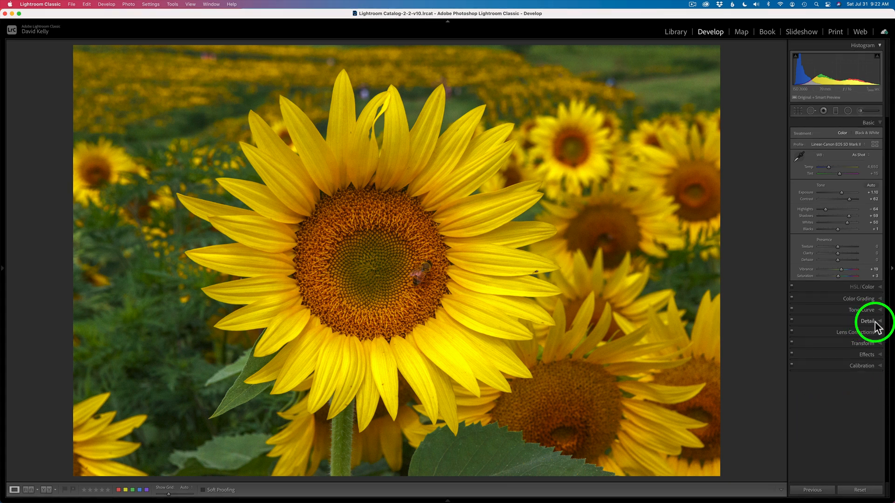
# Expand and collapse the Detail panel, then the Lens Corrections panel, leaving all groups collapsed.
pyautogui.click(867, 320)
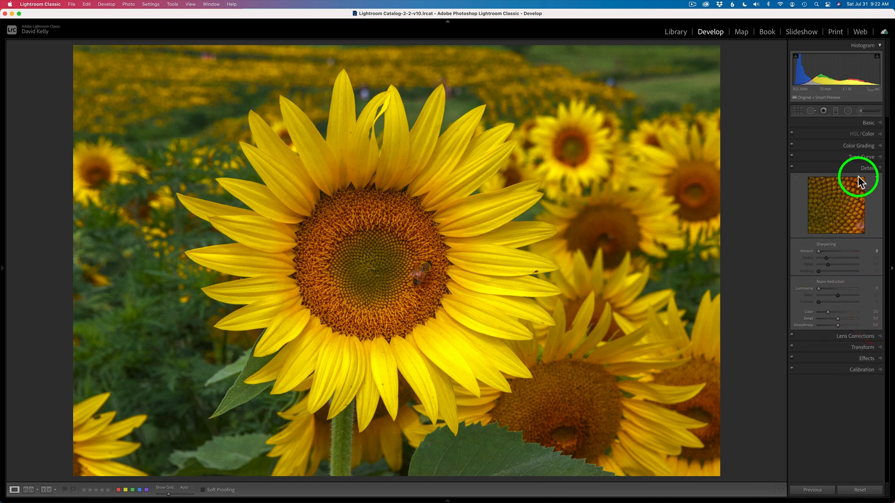
pyautogui.click(865, 168)
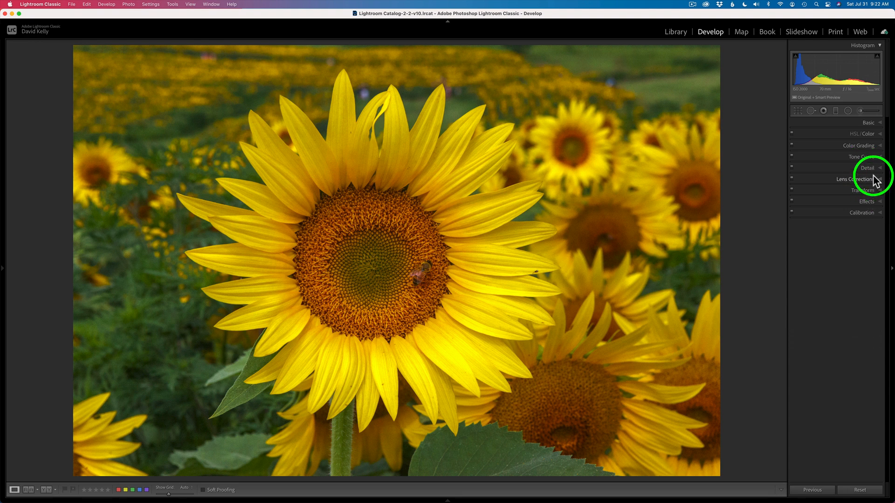
pyautogui.click(866, 179)
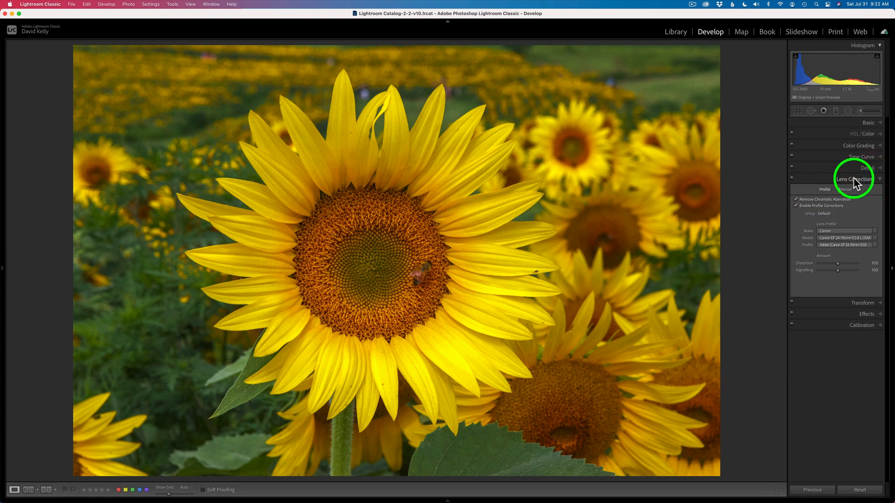
pyautogui.click(852, 179)
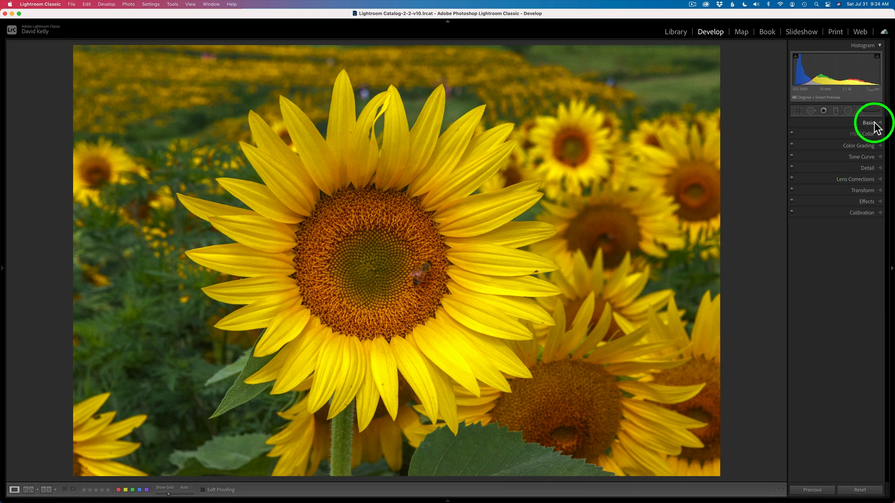
# Expand the Basic panel and check its Treatment/Profile settings, values unchanged.
pyautogui.click(868, 122)
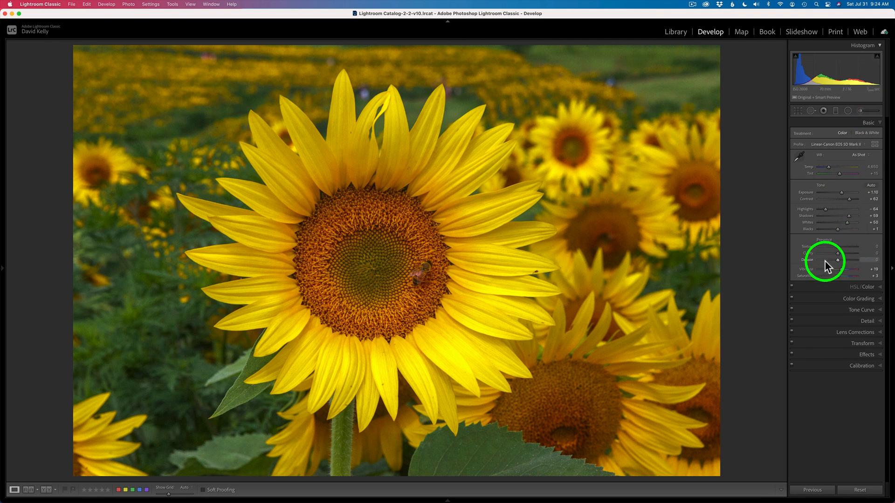
pyautogui.moveTo(819, 151)
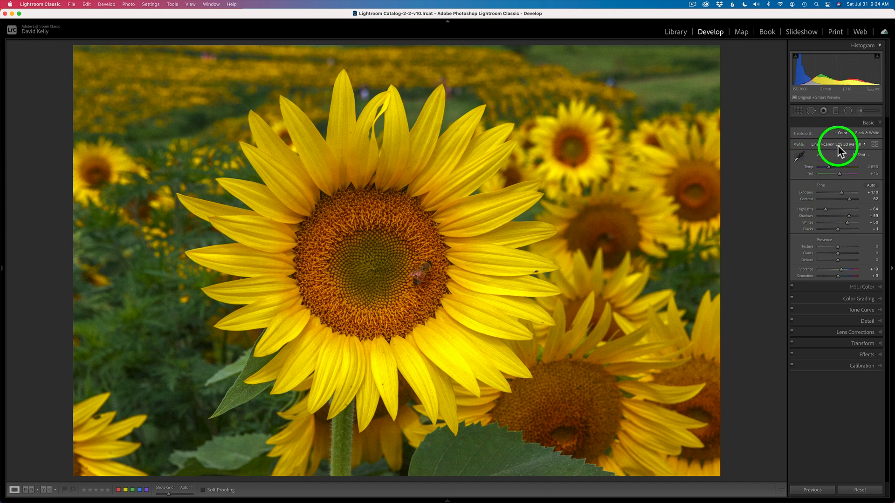
pyautogui.click(836, 144)
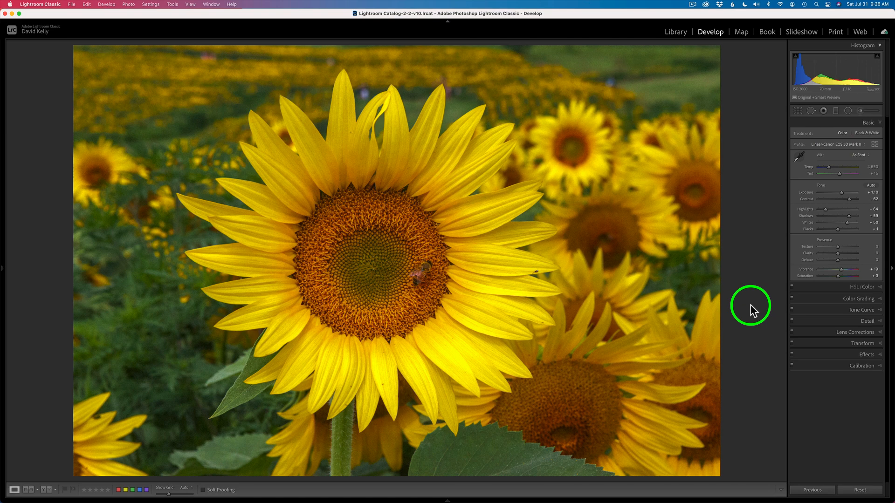
# Bring up the shortcut menu on the sunflower photo to reach the Edit In options.
pyautogui.rightClick(428, 212)
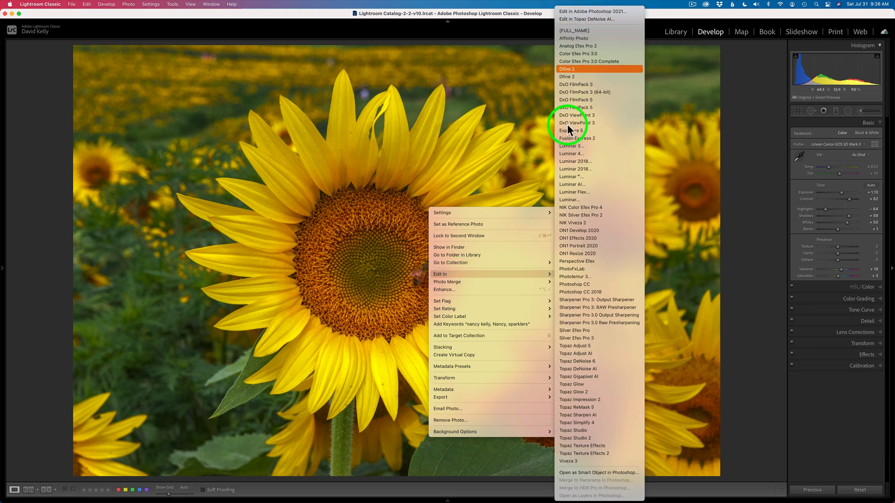
pyautogui.moveTo(491, 274)
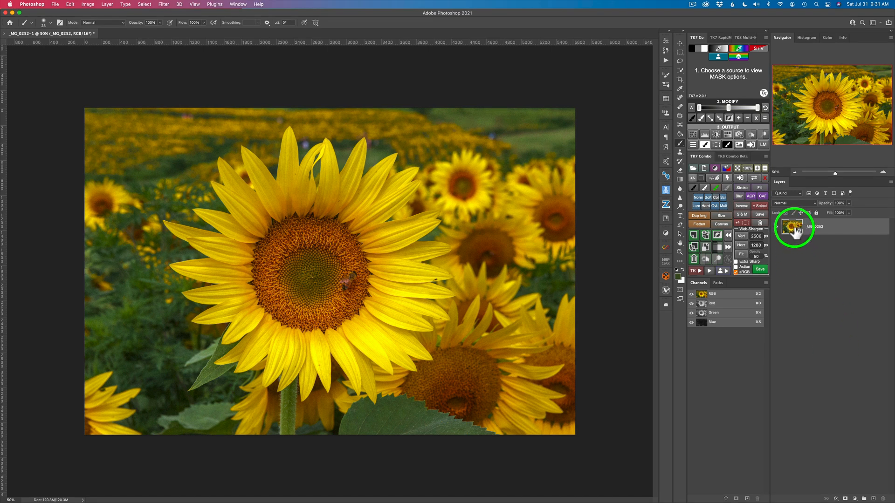
pyautogui.moveTo(792, 229)
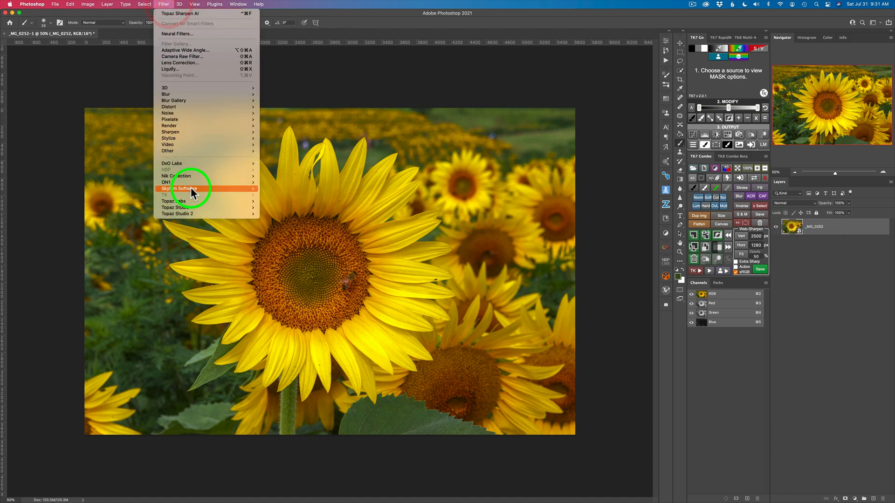
pyautogui.moveTo(175, 200)
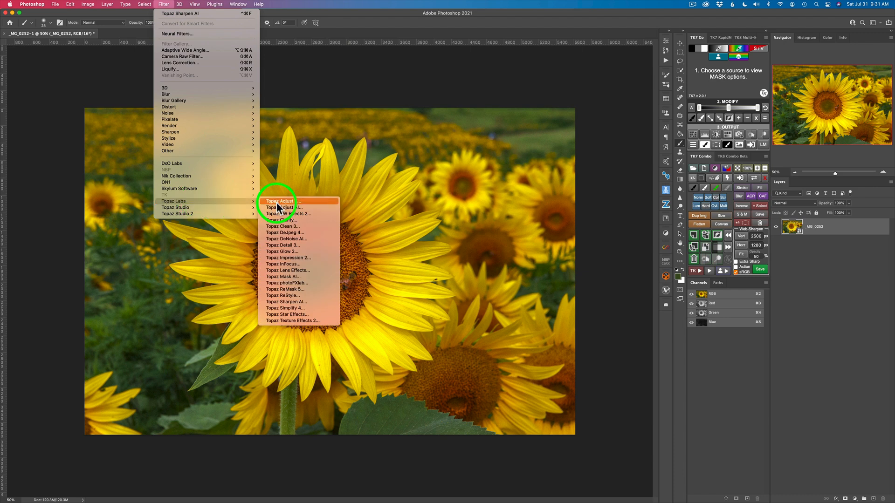
pyautogui.moveTo(295, 245)
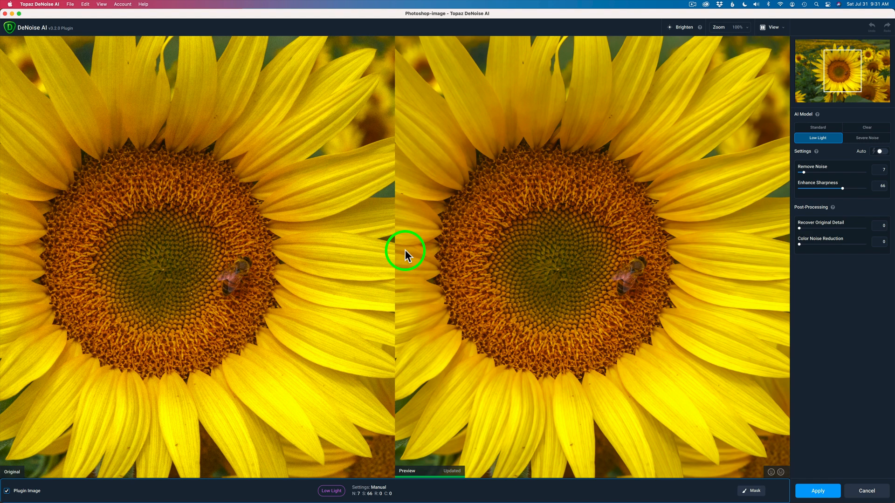
pyautogui.moveTo(849, 208)
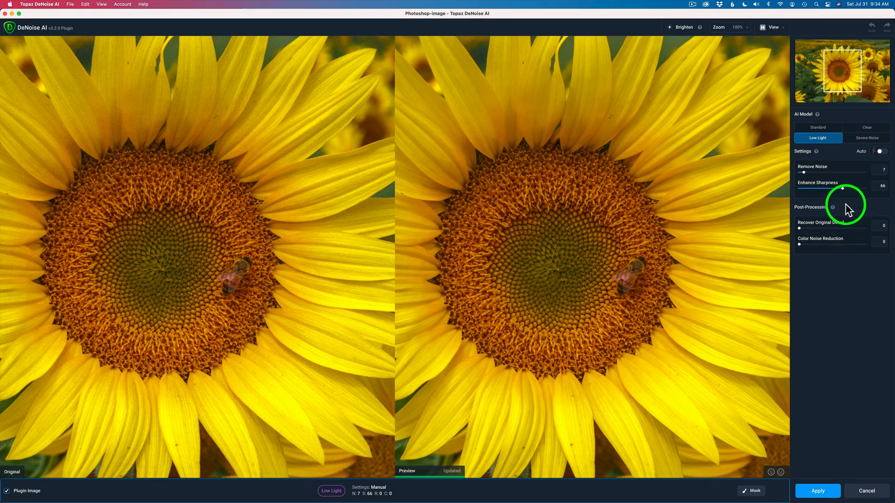
# Choose the Standard model with Auto, preview at 200%, and raise Remove Noise to 18.
pyautogui.click(817, 127)
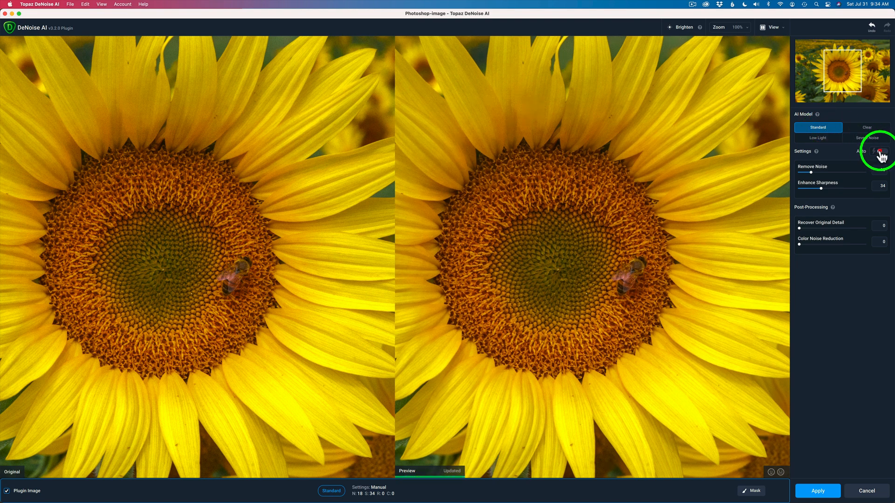
pyautogui.click(882, 151)
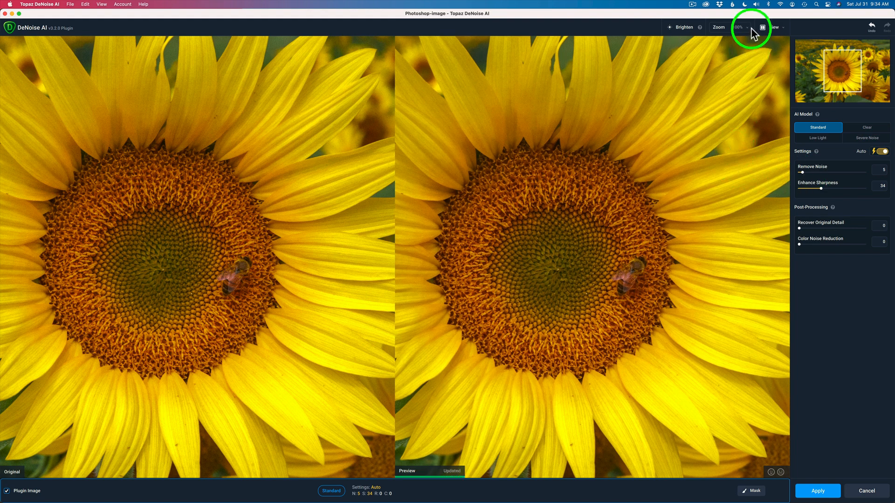
pyautogui.click(739, 27)
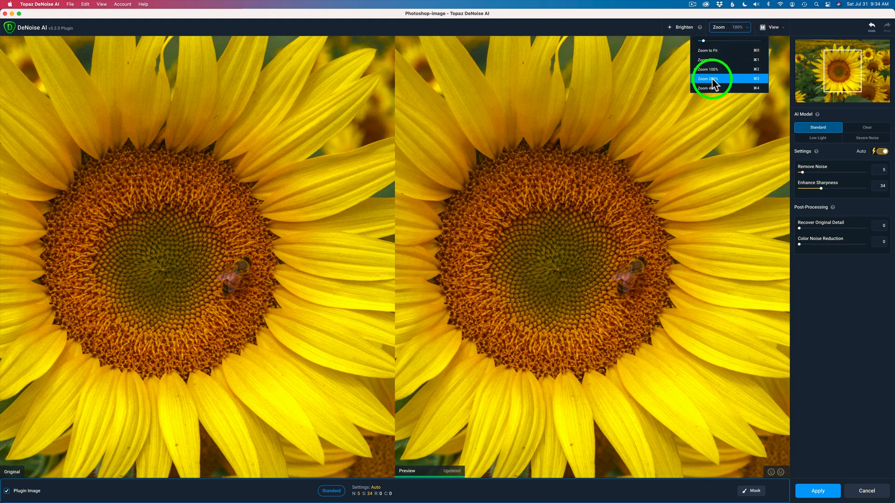
pyautogui.click(707, 79)
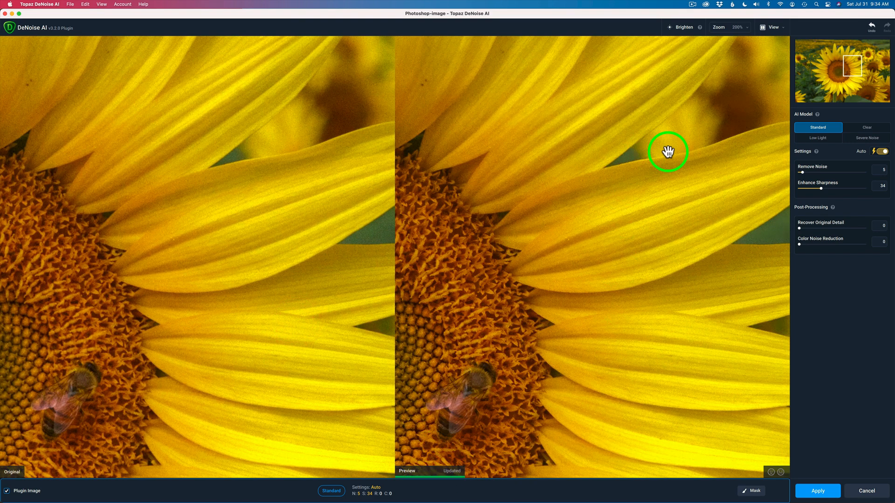
pyautogui.moveTo(852, 168)
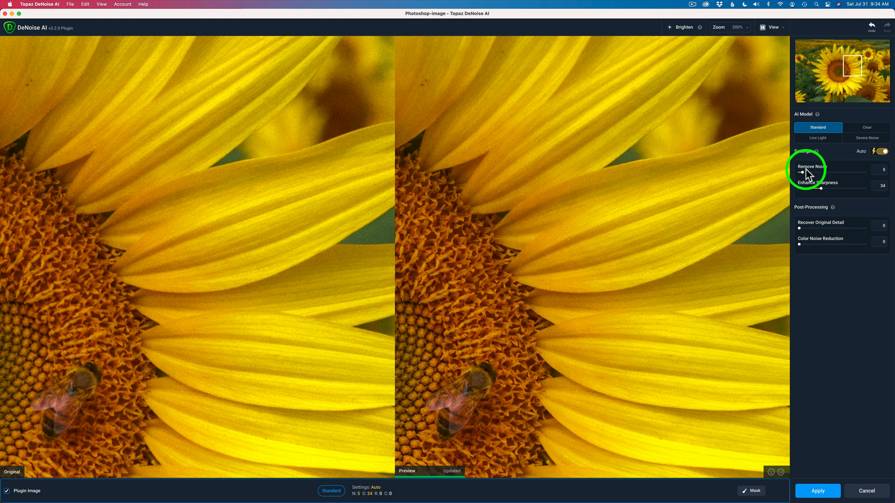
pyautogui.moveTo(804, 177); pyautogui.dragTo(811, 177)
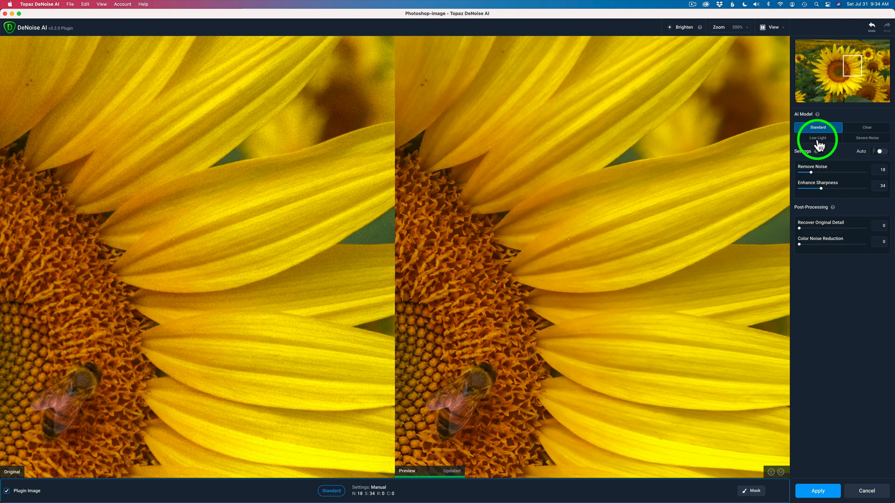
# Switch to the Low Light model with Remove Noise set manually to 6, panning to the flower centre.
pyautogui.click(817, 138)
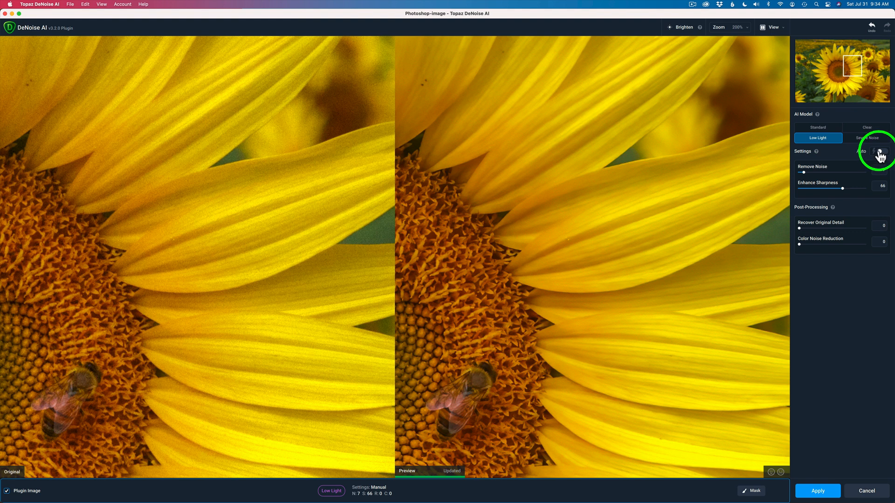
pyautogui.click(881, 151)
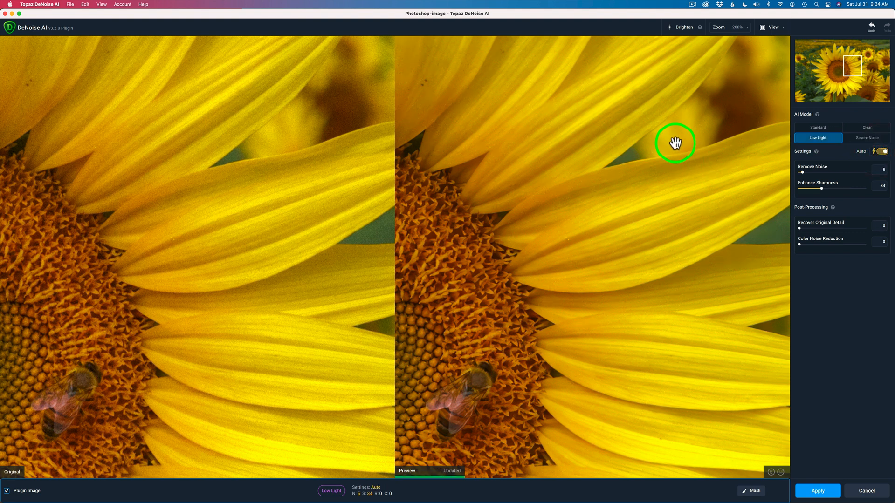
pyautogui.moveTo(713, 114)
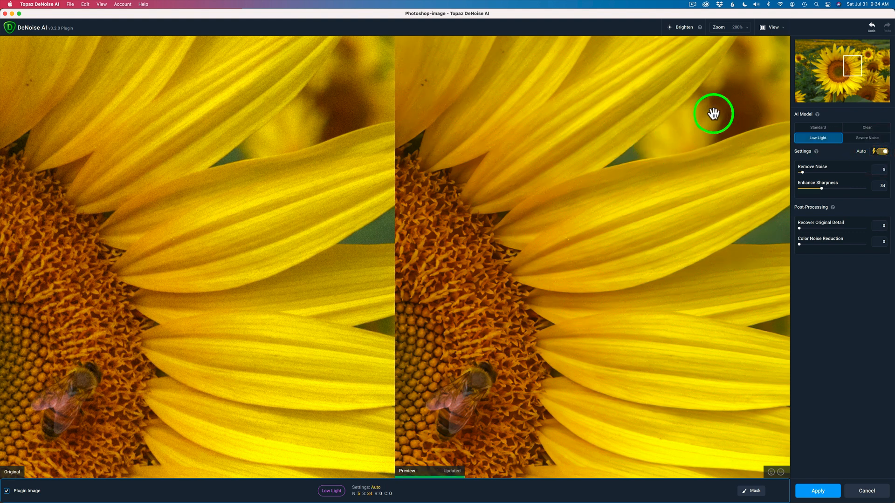
pyautogui.moveTo(802, 177)
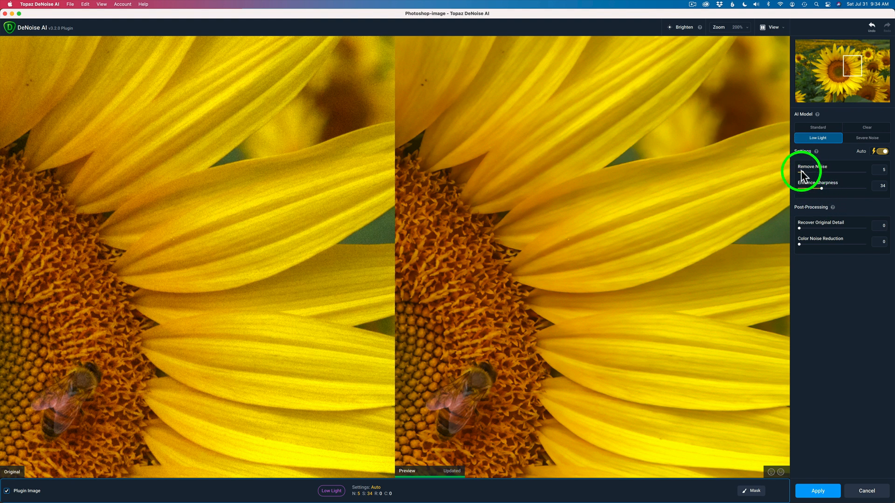
pyautogui.moveTo(810, 179); pyautogui.dragTo(824, 172)
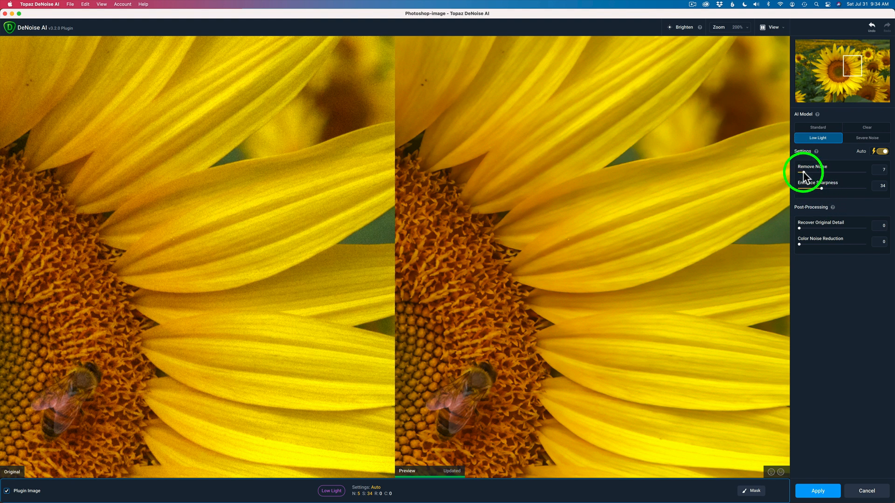
pyautogui.click(880, 151)
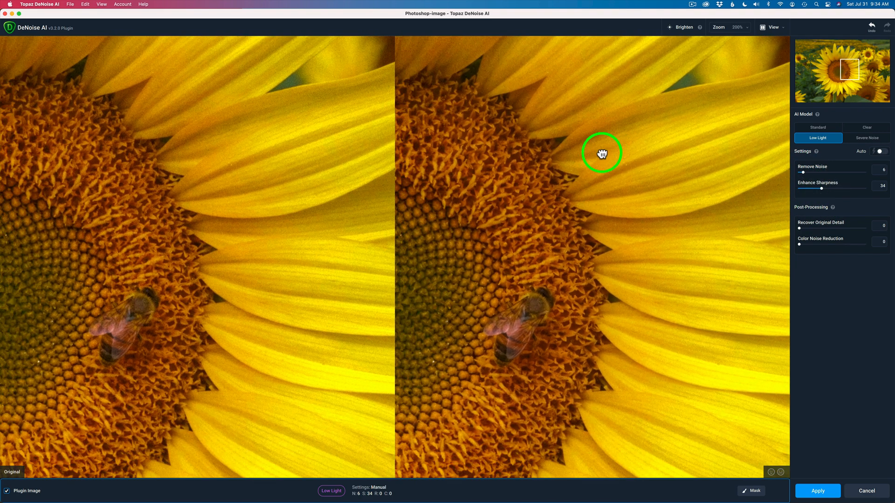
pyautogui.moveTo(602, 153); pyautogui.dragTo(736, 235)
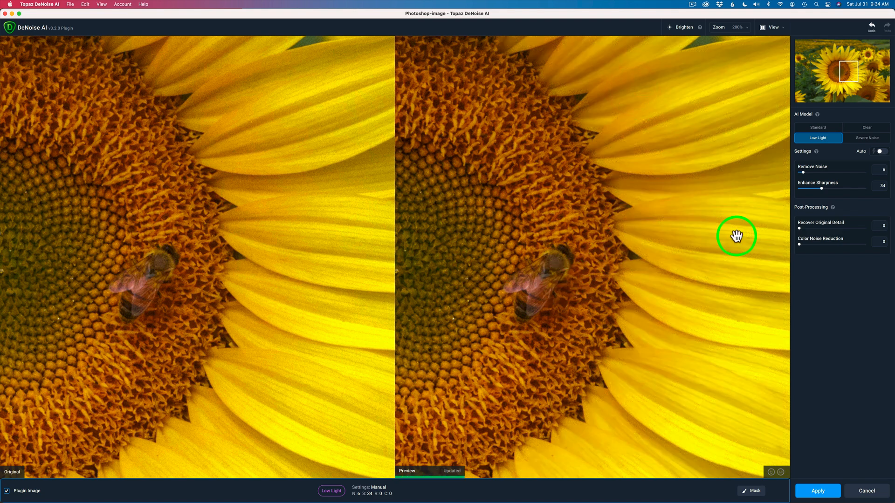
pyautogui.moveTo(823, 193)
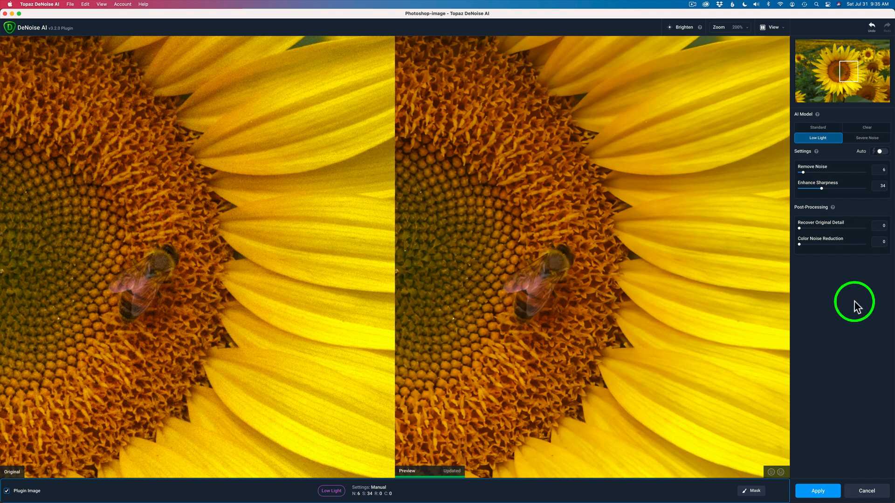
pyautogui.moveTo(832, 239)
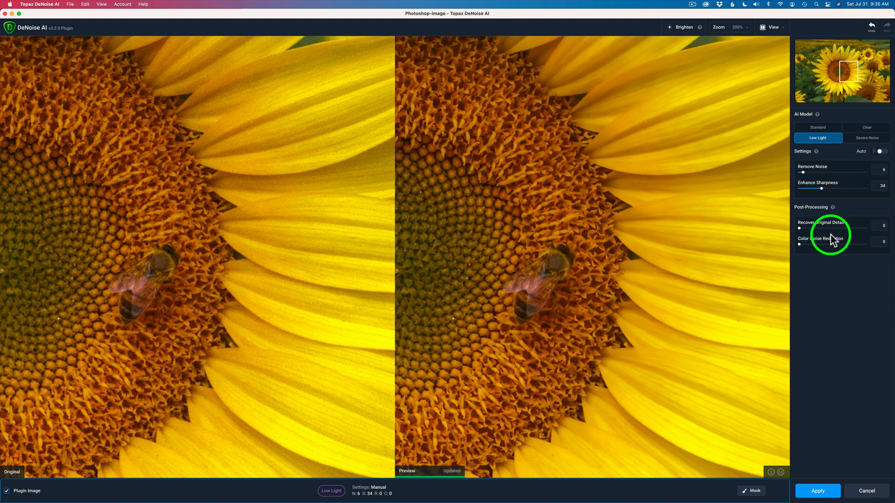
pyautogui.moveTo(817, 252)
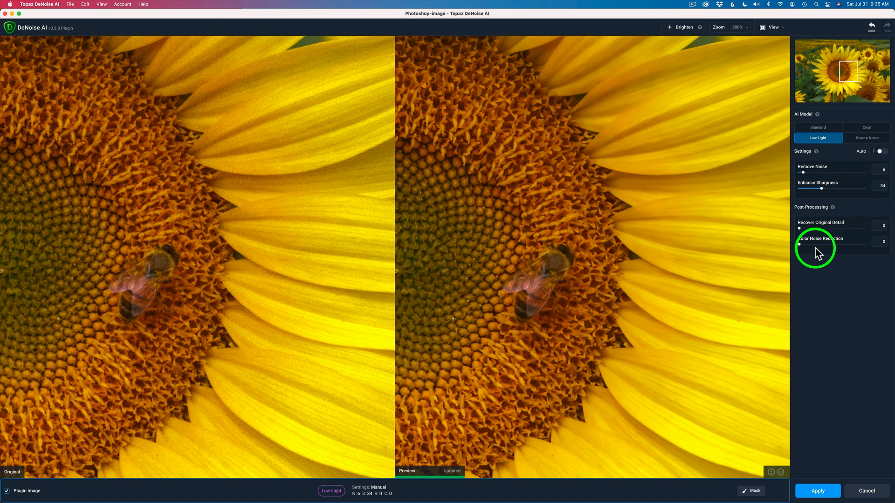
# Apply the DeNoise AI result so the layer carries a Topaz DeNoise AI smart filter.
pyautogui.click(817, 491)
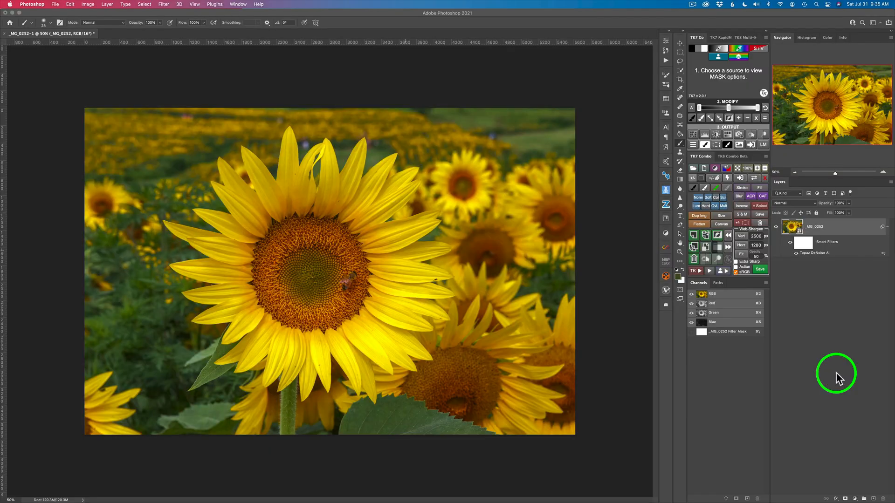
pyautogui.click(10, 3)
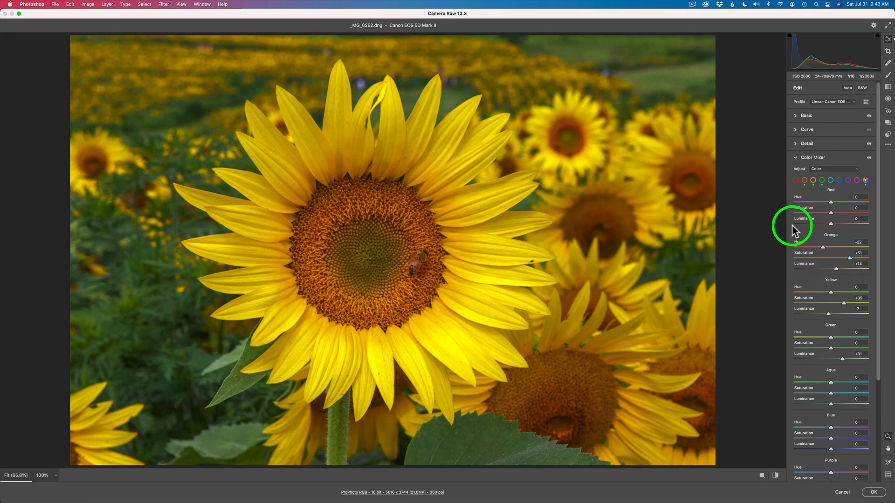
pyautogui.moveTo(836, 120)
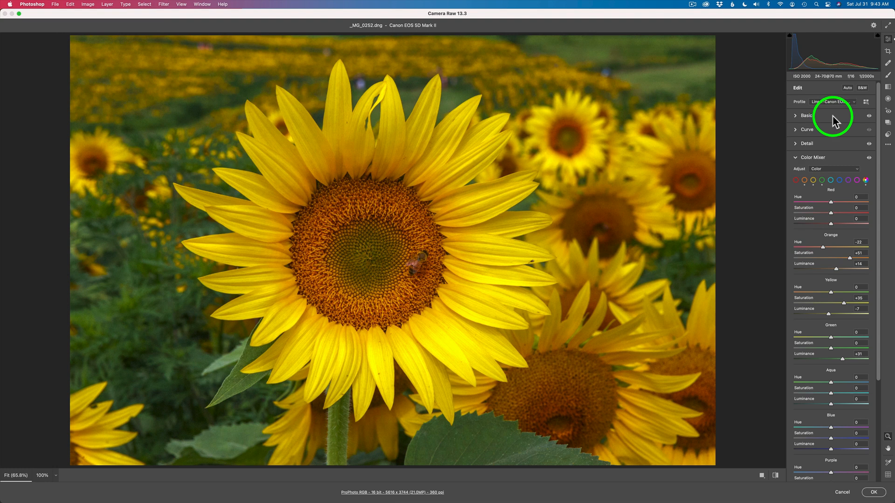
pyautogui.click(805, 115)
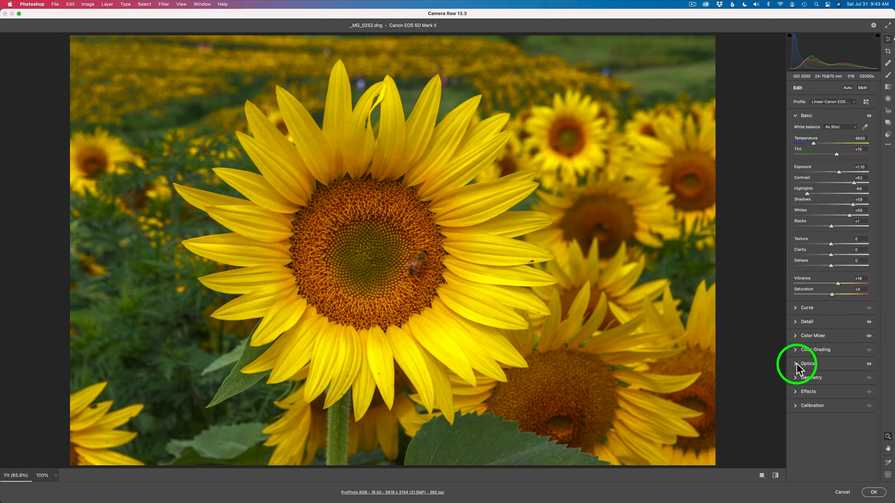
pyautogui.click(807, 363)
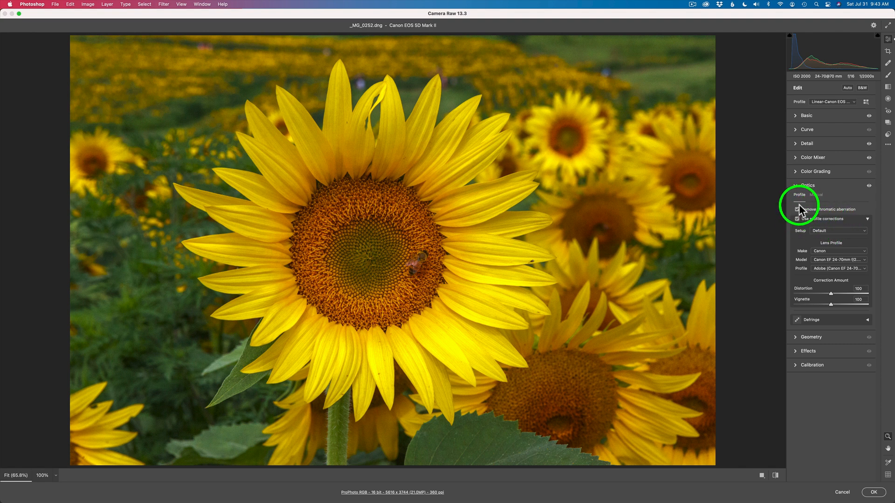
pyautogui.click(797, 186)
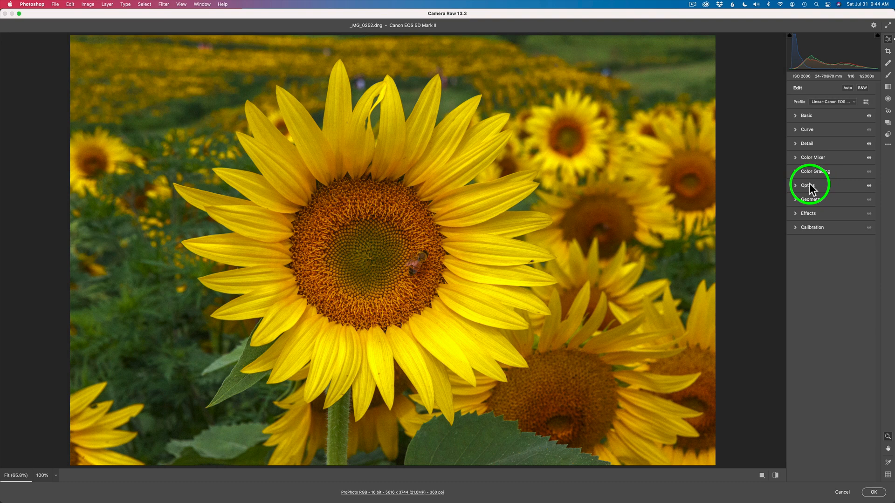
pyautogui.moveTo(838, 143)
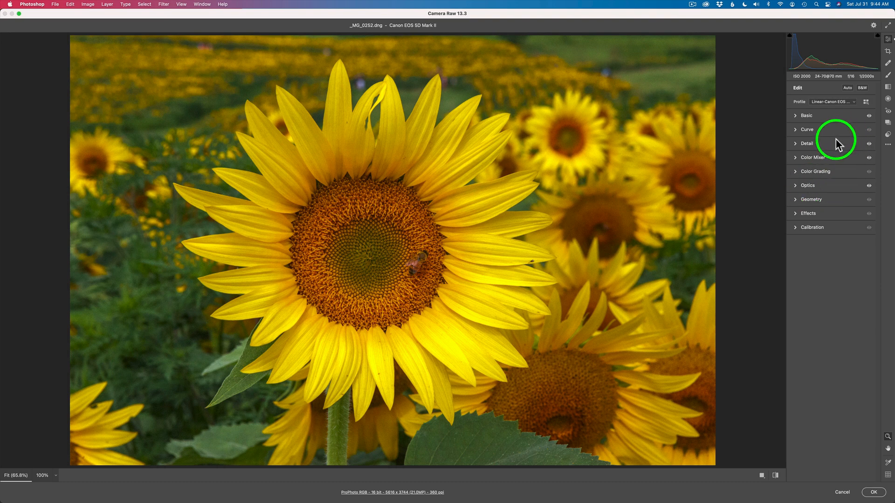
# In Color Mixer set Orange Saturation +55 and Orange Luminance +33, then accept the raw edits.
pyautogui.click(811, 156)
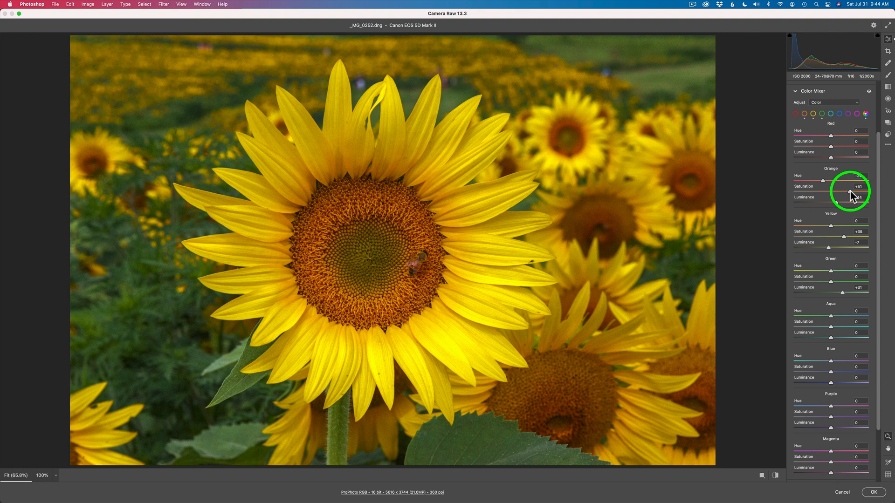
pyautogui.moveTo(844, 190); pyautogui.dragTo(849, 186)
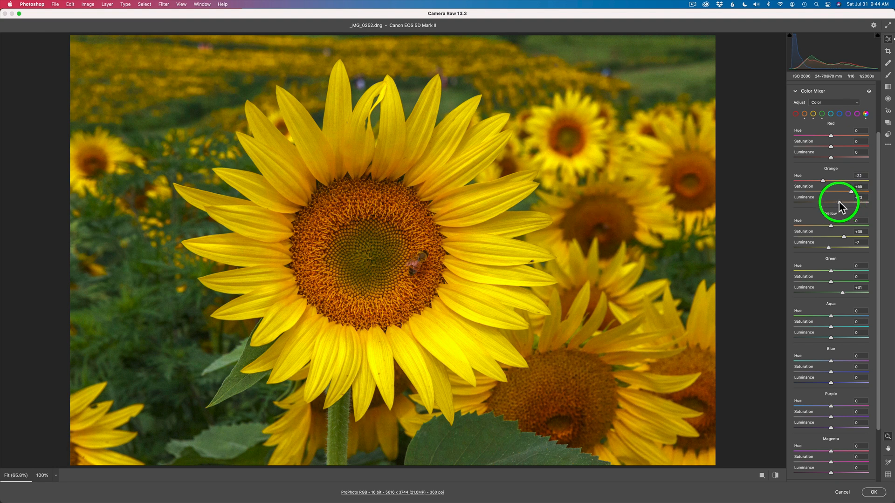
pyautogui.moveTo(830, 192); pyautogui.dragTo(850, 192)
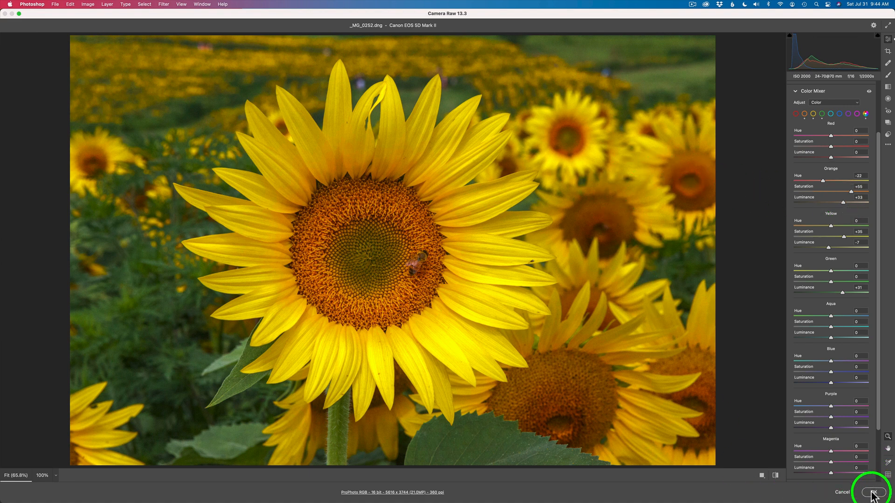
pyautogui.click(871, 492)
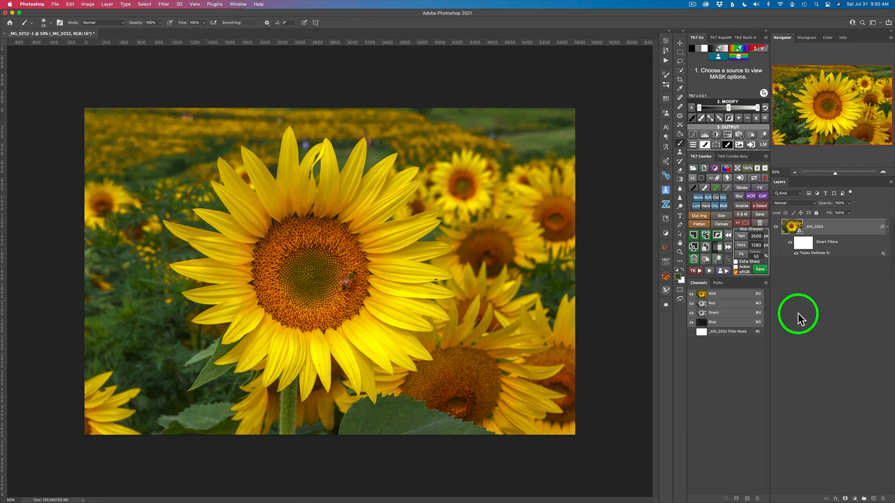
# Zoom to about 177% on the flower centre and bee to inspect the noise reduction.
pyautogui.scroll(-3)
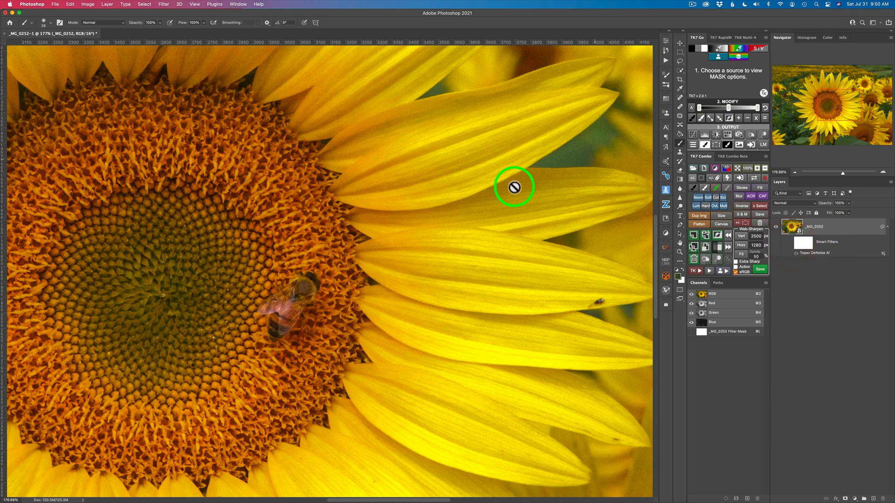
pyautogui.moveTo(742, 261)
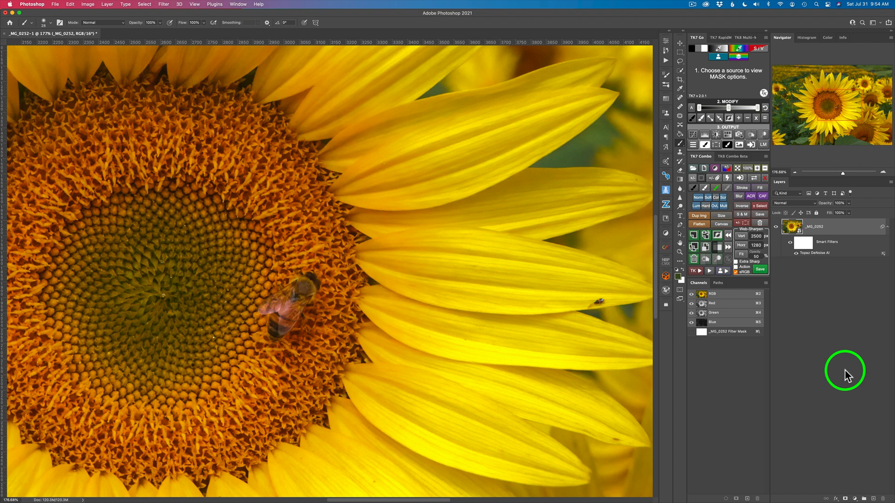
pyautogui.moveTo(166, 6)
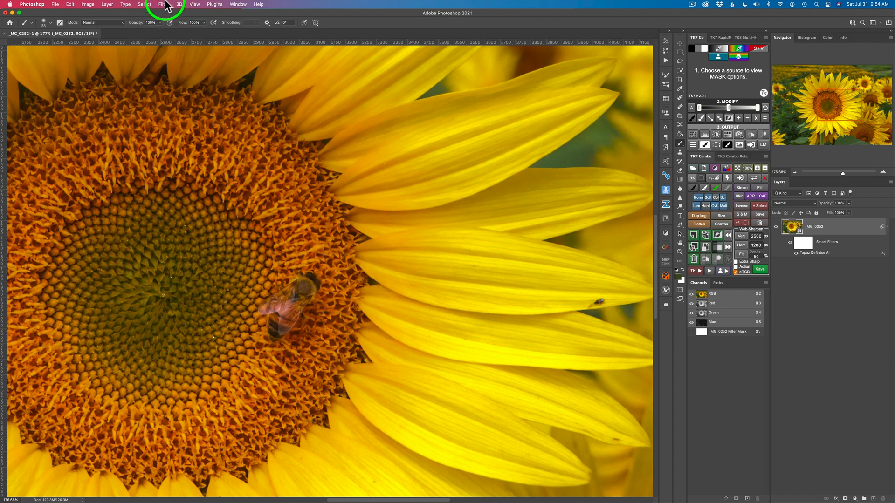
# Launch Topaz Sharpen AI from the Filter menu and magnify its preview to 200%.
pyautogui.click(164, 3)
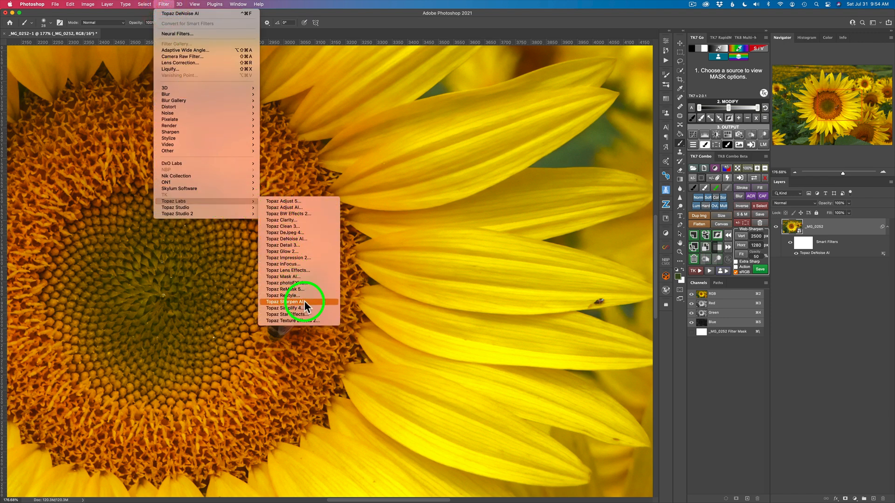
pyautogui.click(296, 302)
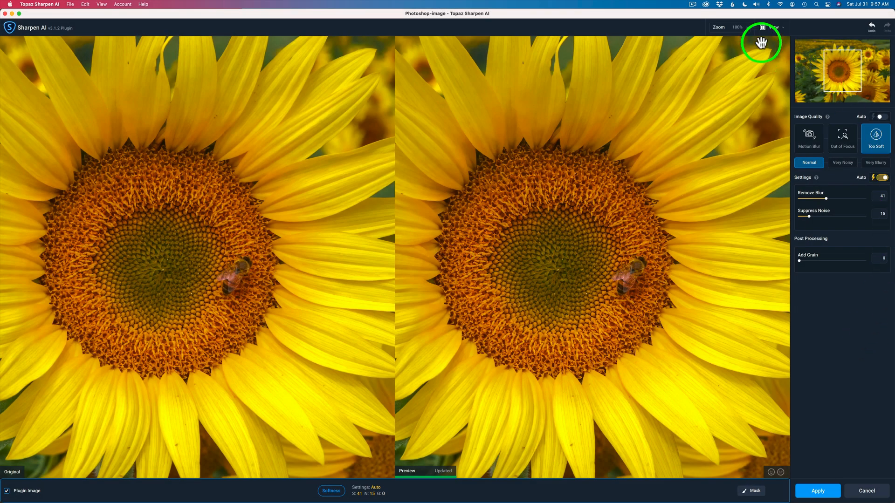
pyautogui.click(736, 27)
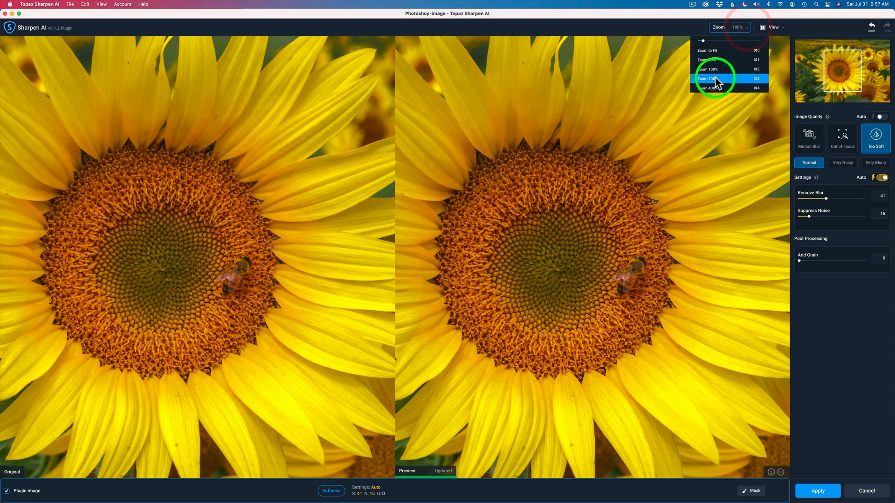
pyautogui.click(708, 78)
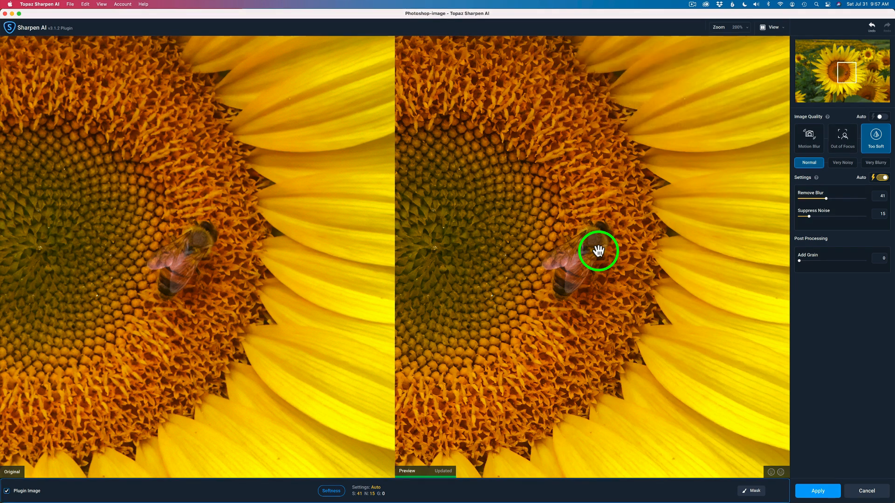
pyautogui.moveTo(875, 137)
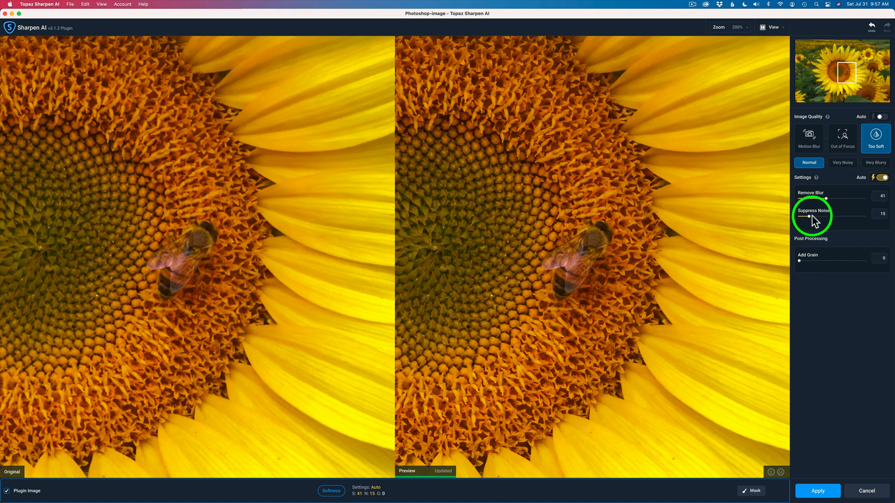
# Drop Suppress Noise to 0 and raise Remove Blur to 72 with manual settings.
pyautogui.moveTo(805, 217); pyautogui.dragTo(798, 217)
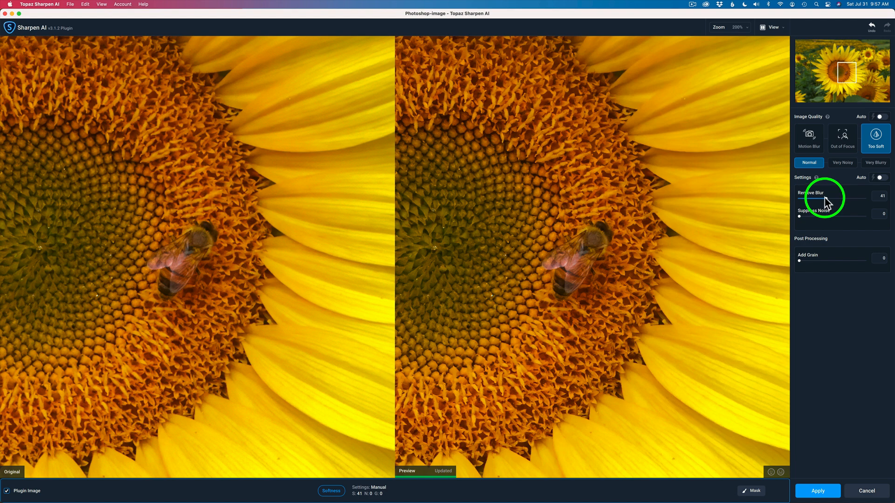
pyautogui.moveTo(822, 200); pyautogui.dragTo(836, 200)
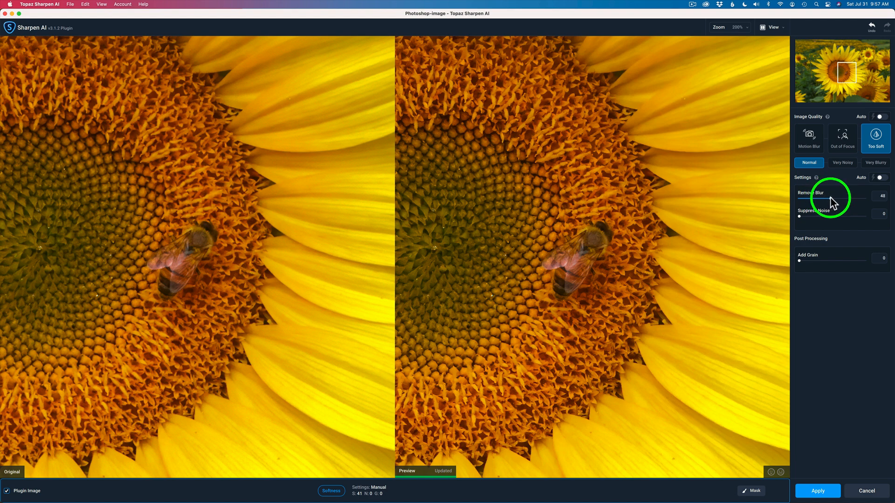
pyautogui.moveTo(831, 201); pyautogui.dragTo(842, 201)
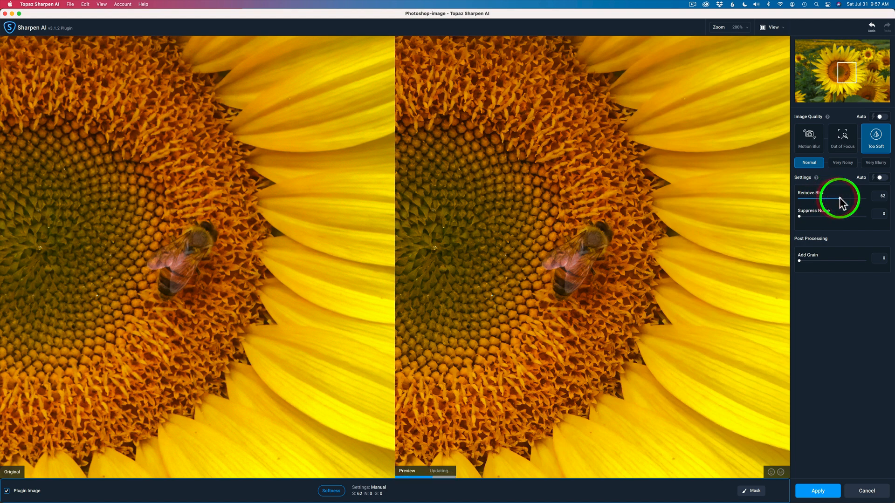
pyautogui.moveTo(838, 200); pyautogui.dragTo(847, 199)
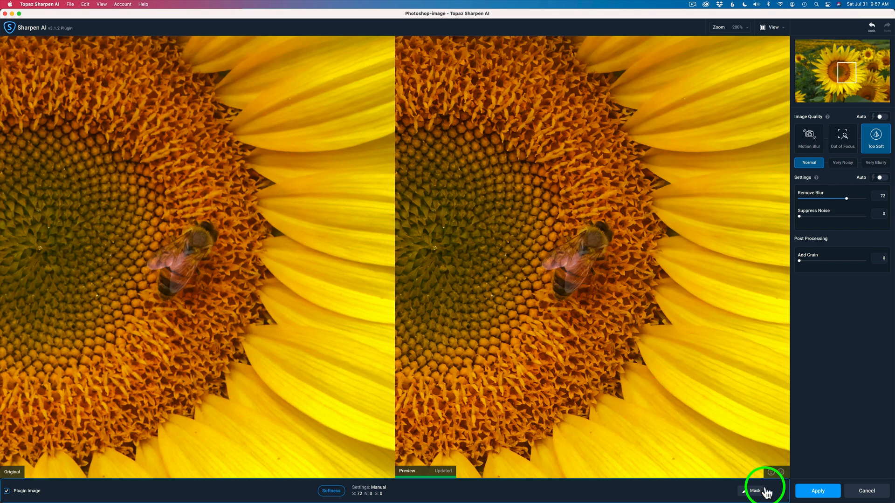
# Apply the Sharpen AI result so the sunflower layer carries both Topaz smart filters.
pyautogui.click(817, 491)
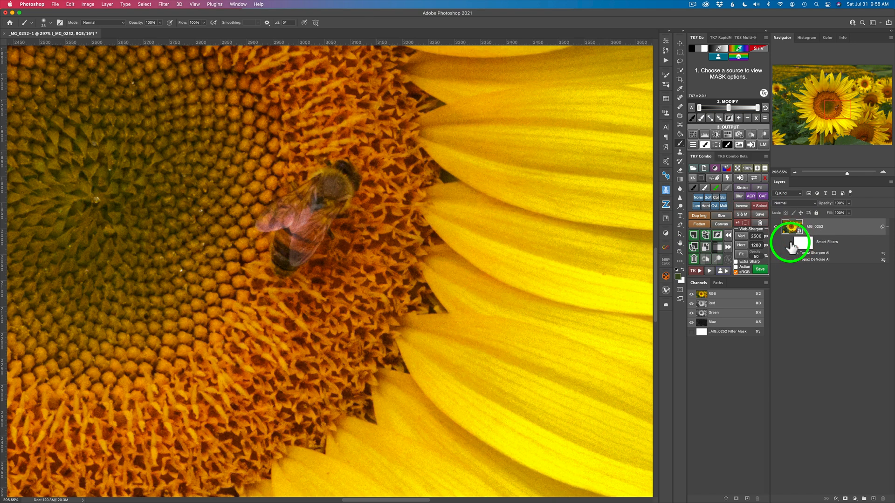
pyautogui.moveTo(792, 246)
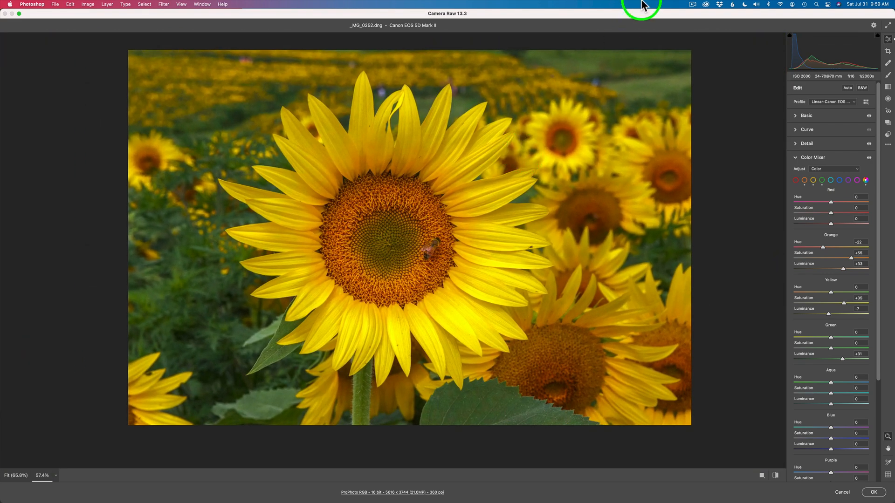
# Raise Exposure in Camera Raw's Basic panel and accept the edits back to the smart object.
pyautogui.click(806, 116)
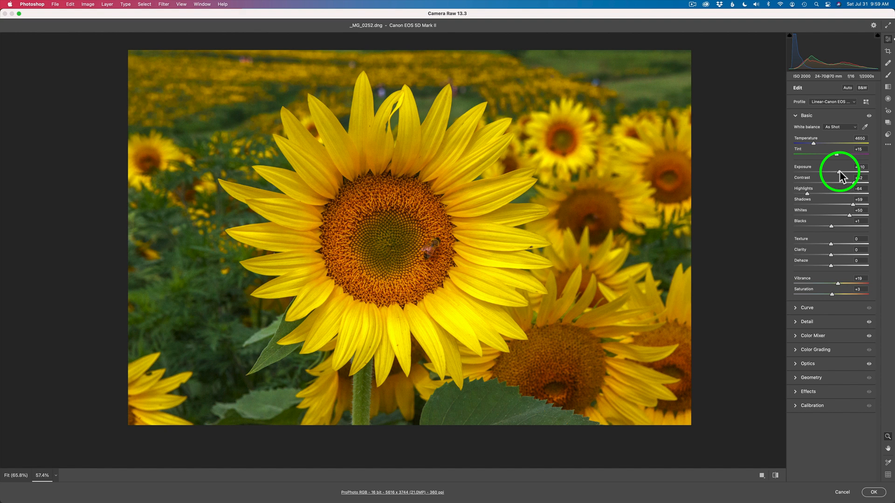
pyautogui.moveTo(841, 174); pyautogui.dragTo(840, 174)
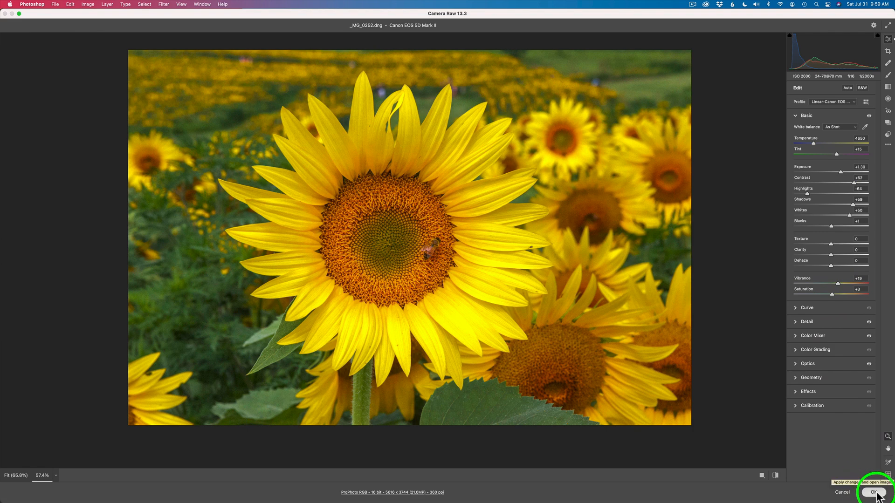
pyautogui.click(873, 492)
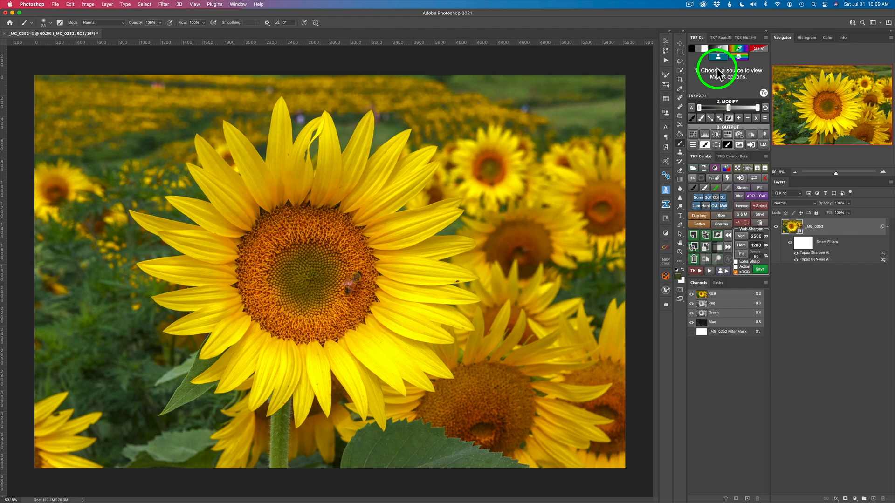
pyautogui.moveTo(845, 343)
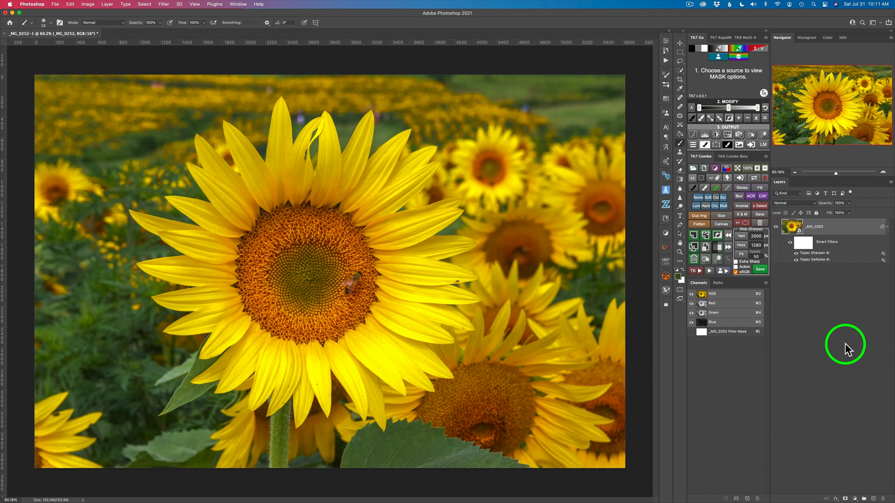
# Save the layered sunflower document as its TIFF edit file with both smart filters.
pyautogui.click(55, 3)
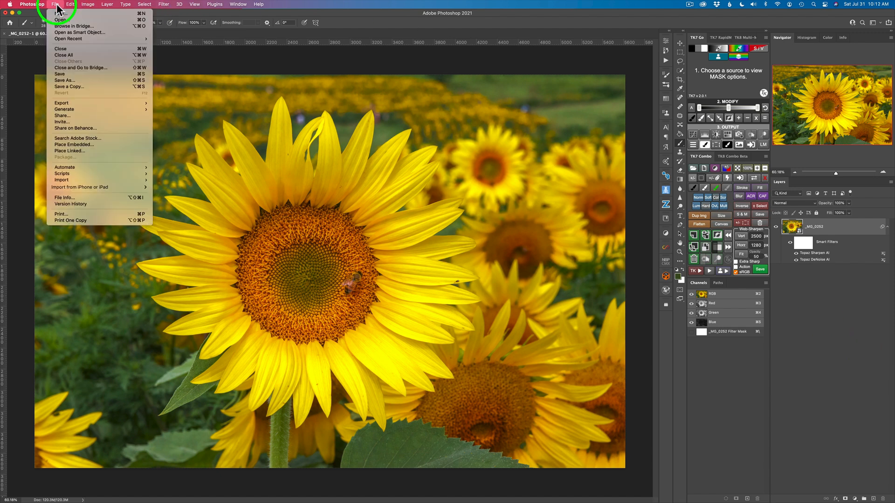
pyautogui.click(75, 73)
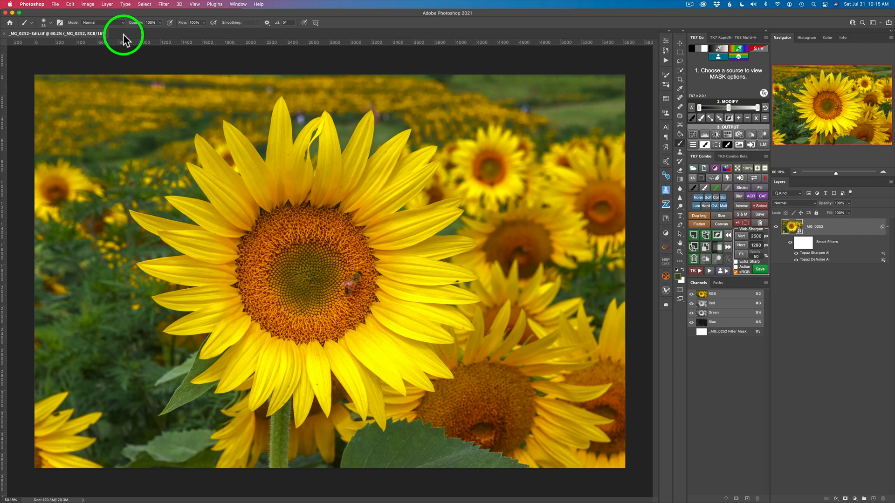
pyautogui.moveTo(12, 32)
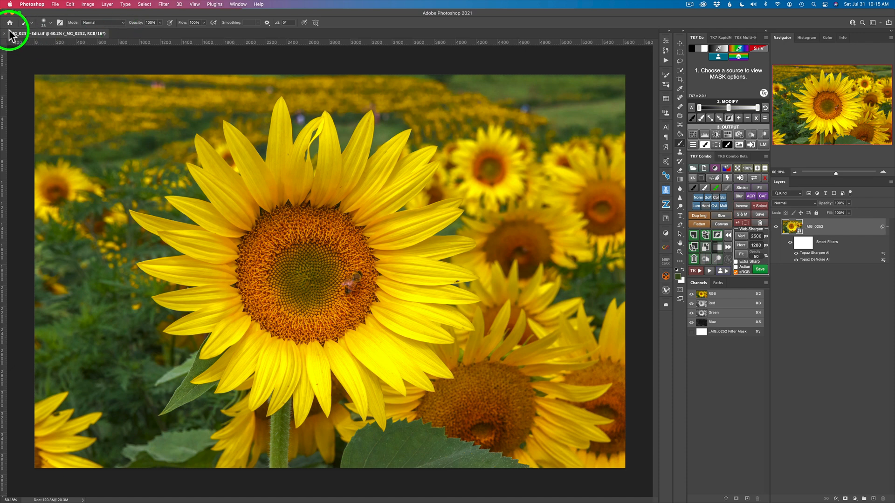
# Close the sunflower document and return to Lightroom's Develop module.
pyautogui.click(9, 22)
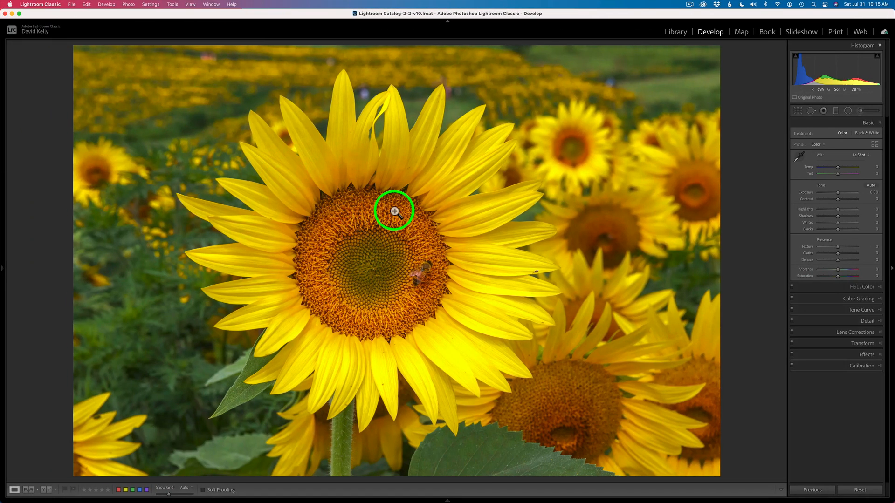
pyautogui.moveTo(428, 213)
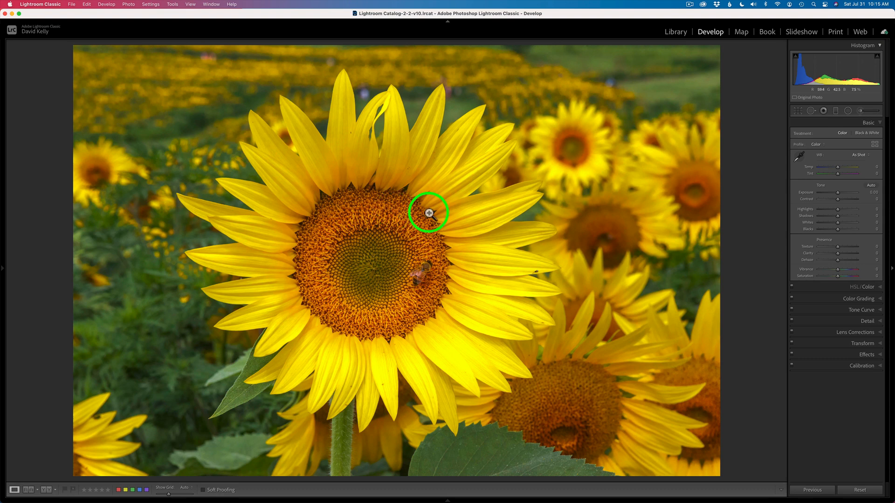
# Send the sunflower photo to Photoshop 2021 via Edit In, choosing Edit Original.
pyautogui.rightClick(446, 212)
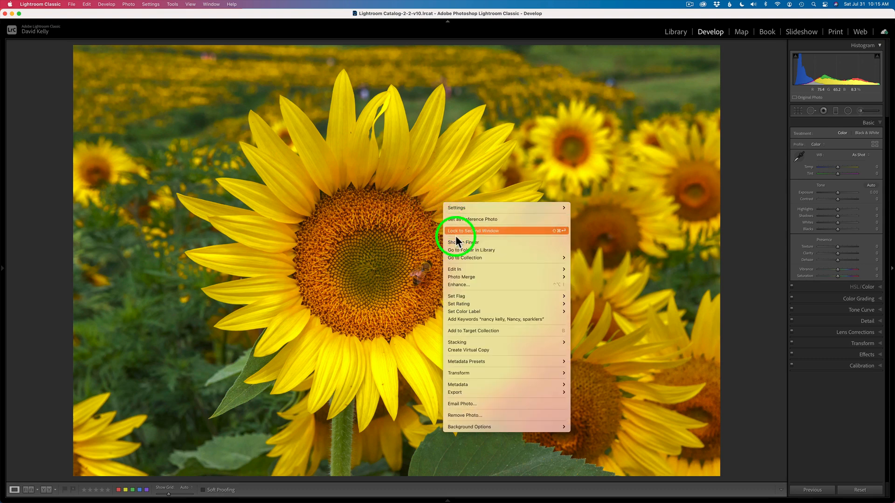
pyautogui.click(455, 269)
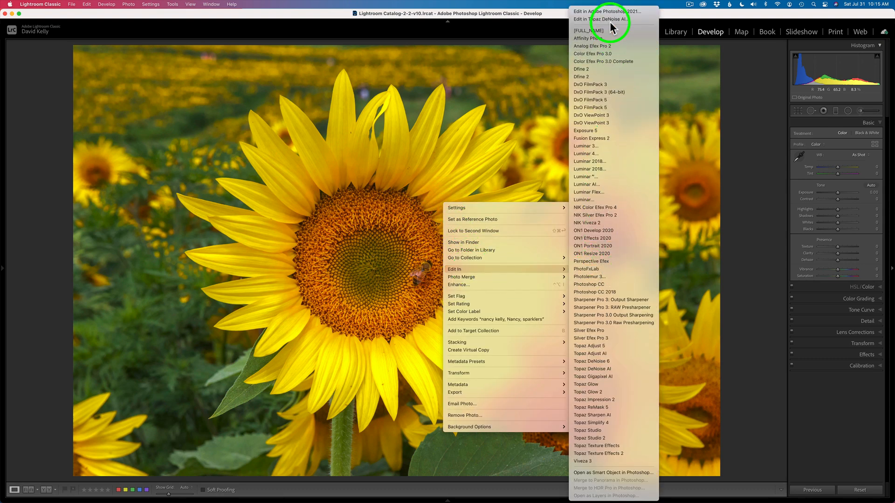
pyautogui.click(604, 11)
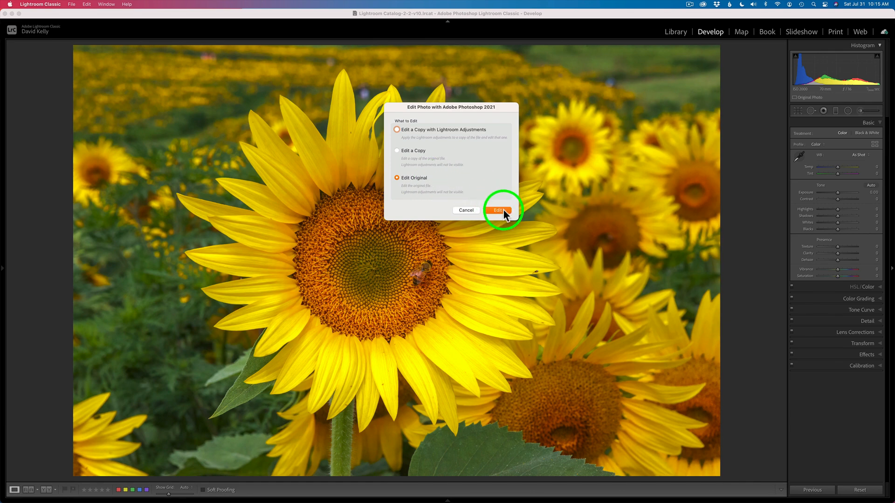
# Reopen the saved sunflower TIFF with its Sharpen AI and DeNoise AI smart filters intact.
pyautogui.click(497, 210)
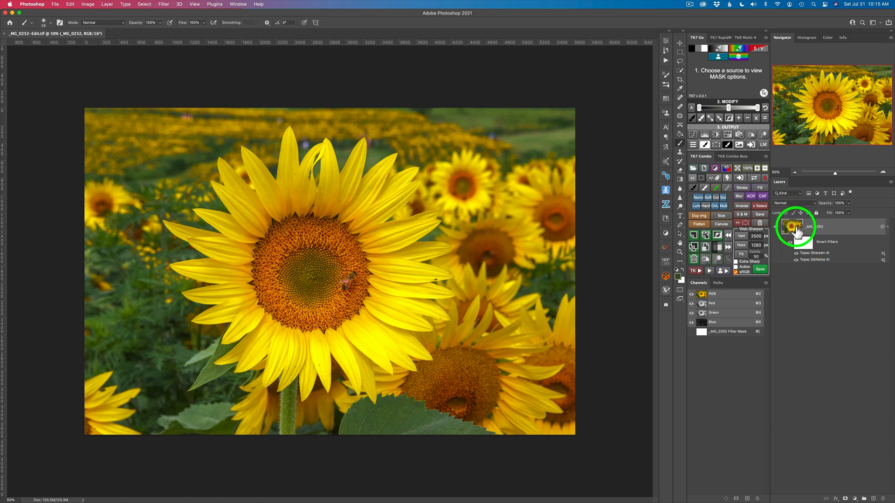
pyautogui.moveTo(792, 230)
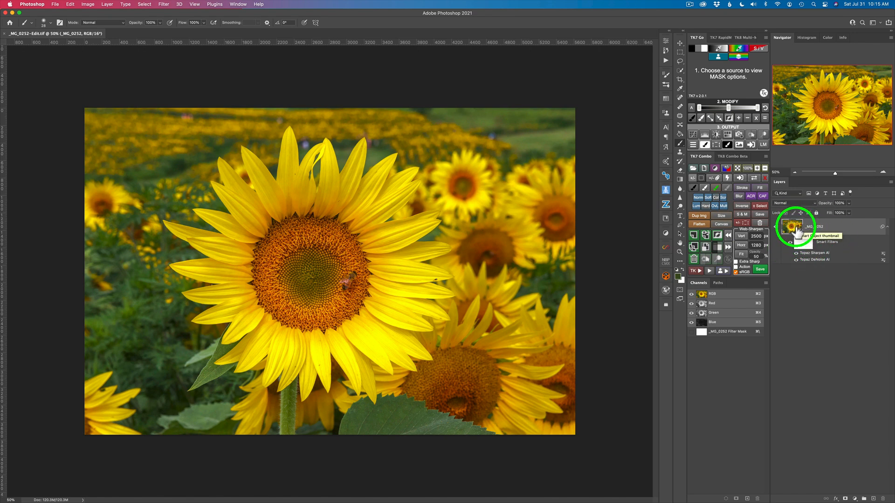